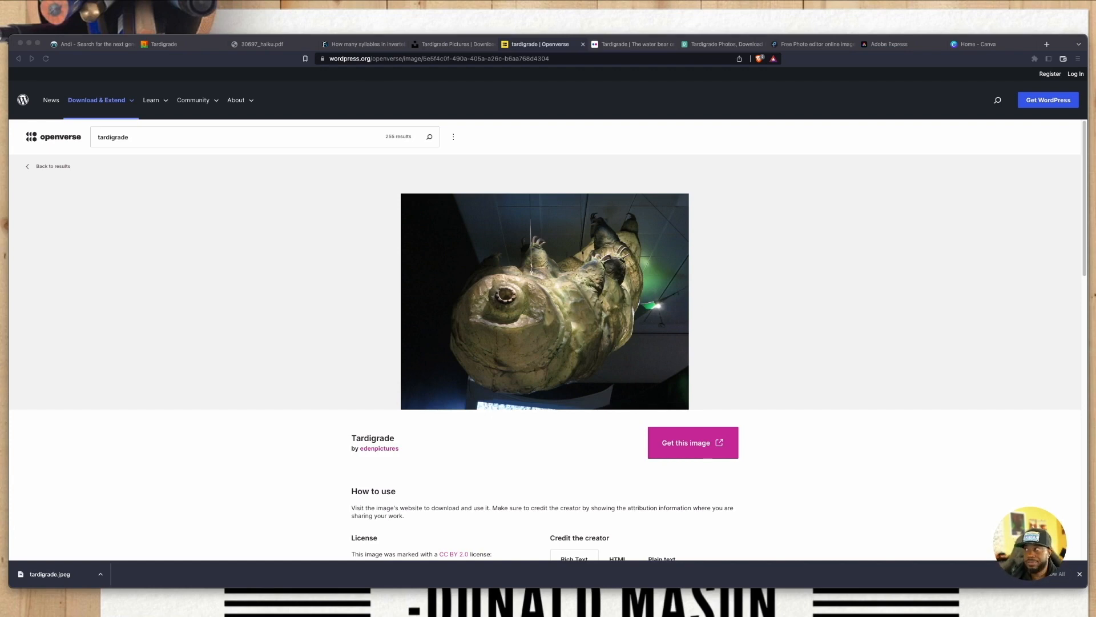
Open tardigrade.jpeg from the computer, pre-resized to Full HD (1920 × 1440)
{"action": "left_click", "coordinate": [811, 44]}
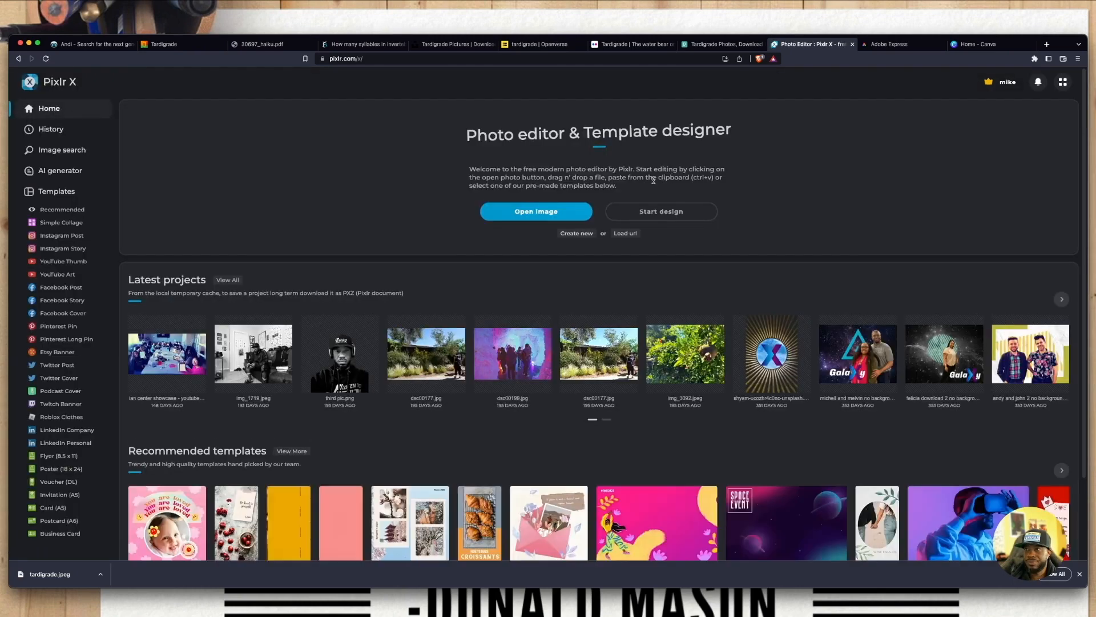
{"action": "mouse_move", "coordinate": [536, 212]}
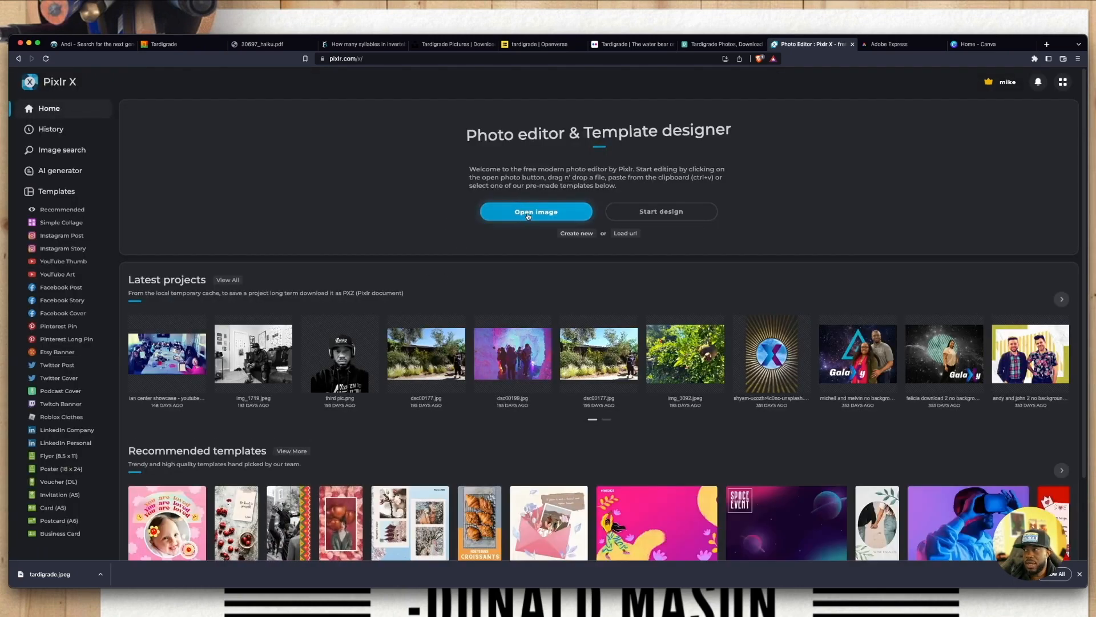
{"action": "left_click", "coordinate": [535, 211]}
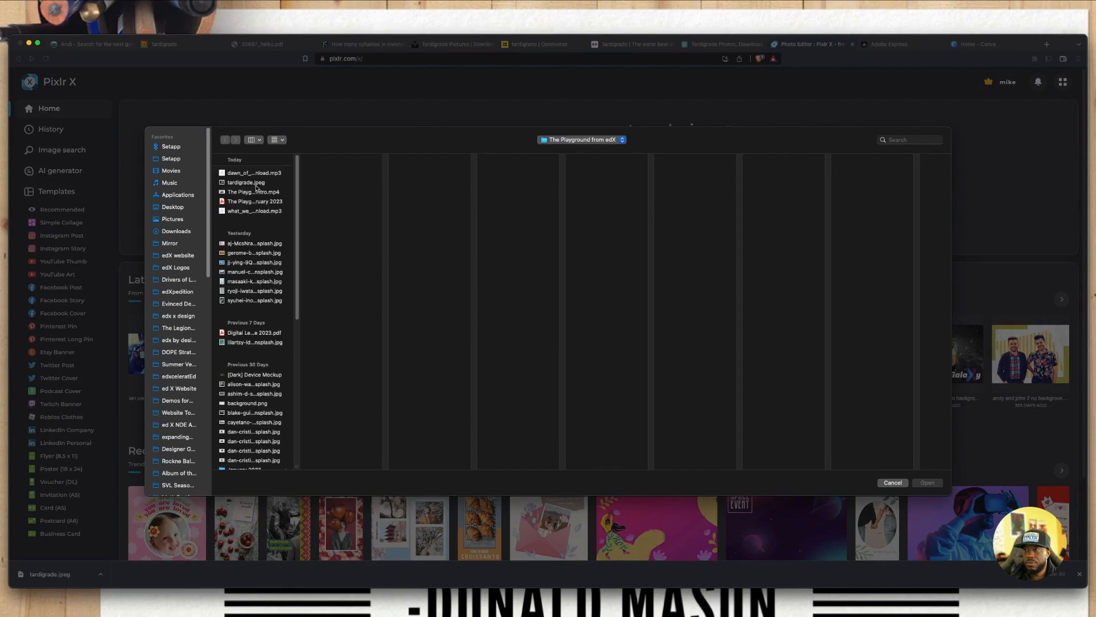
{"action": "left_click", "coordinate": [891, 482]}
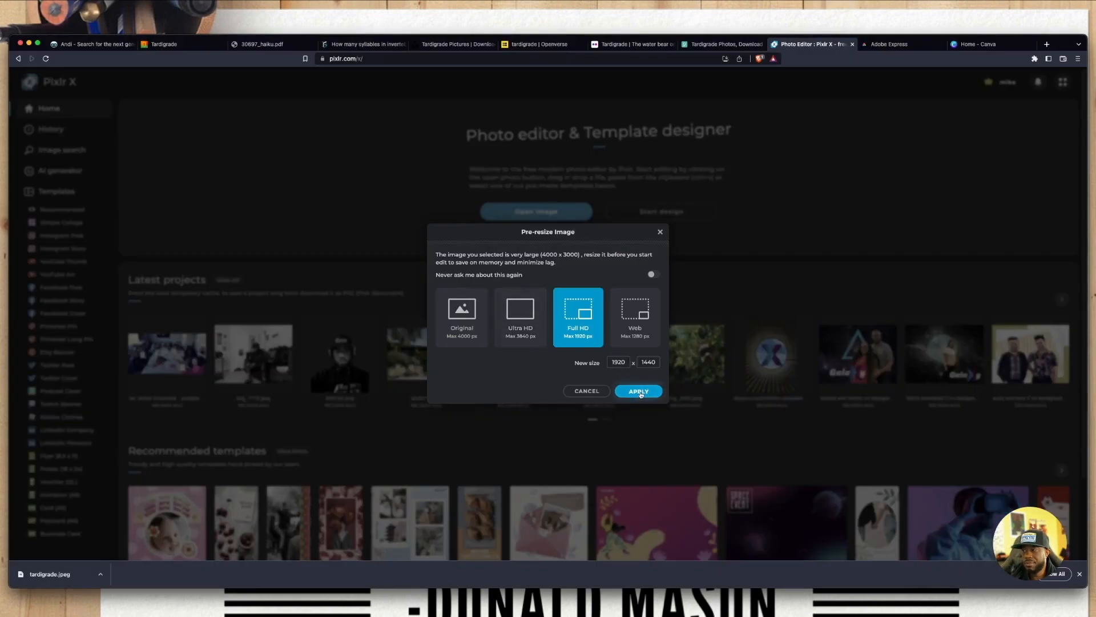
{"action": "left_click", "coordinate": [637, 391]}
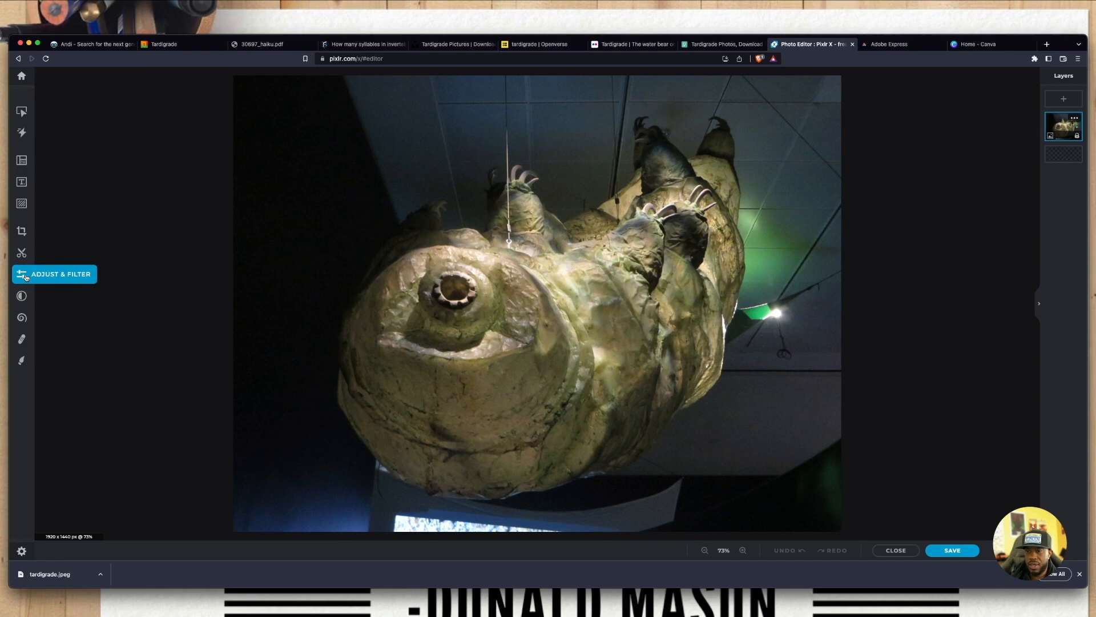
Add a default Lorem ipsum text layer onto the photo, then switch to Adobe Express
{"action": "left_click", "coordinate": [21, 182]}
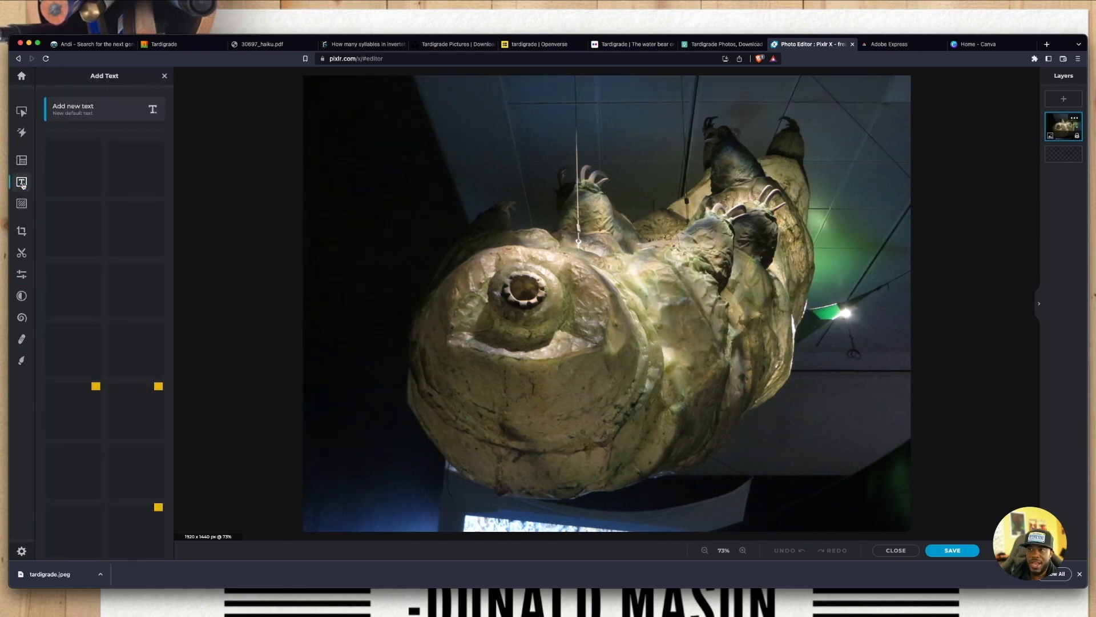
{"action": "left_click", "coordinate": [73, 110]}
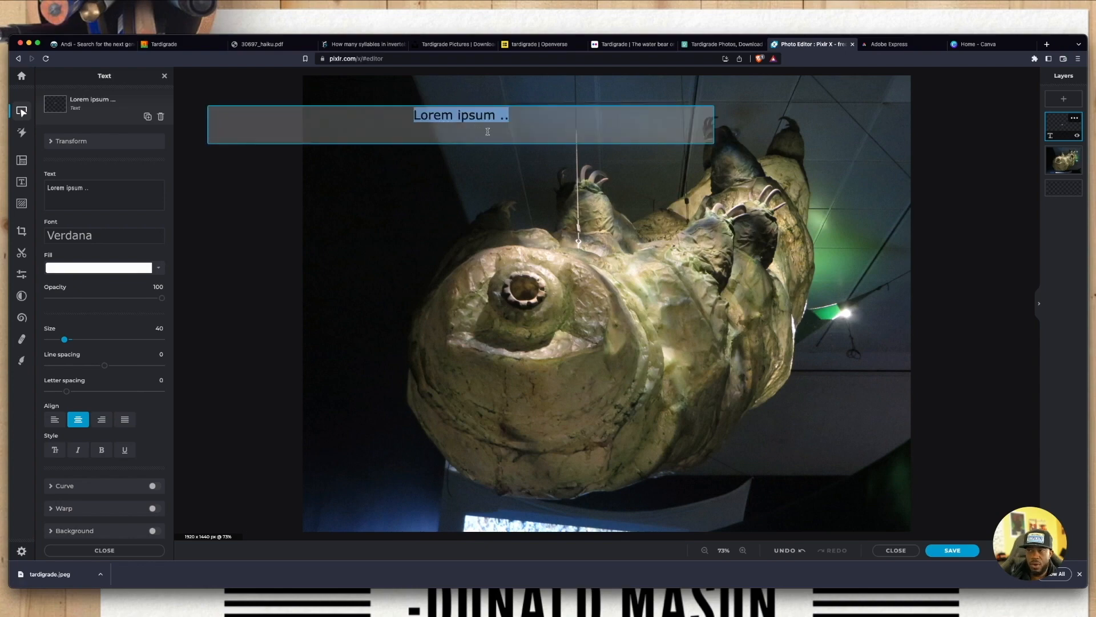
{"action": "left_click", "coordinate": [889, 44]}
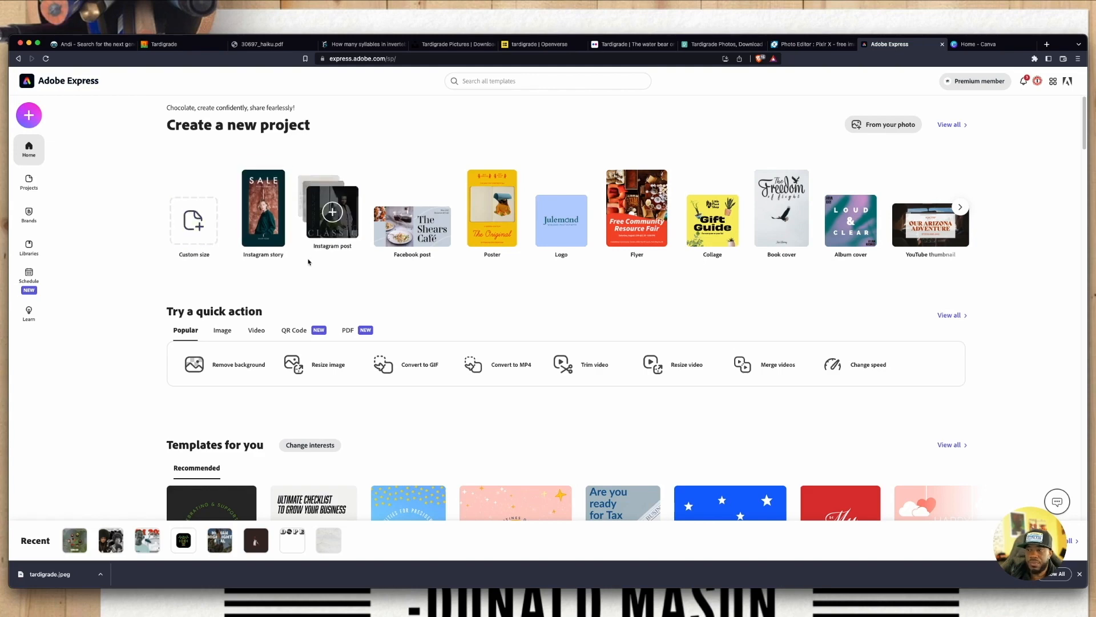
Start a new blank project using the Standard 16:9 Widescreen preset
{"action": "left_click", "coordinate": [194, 220]}
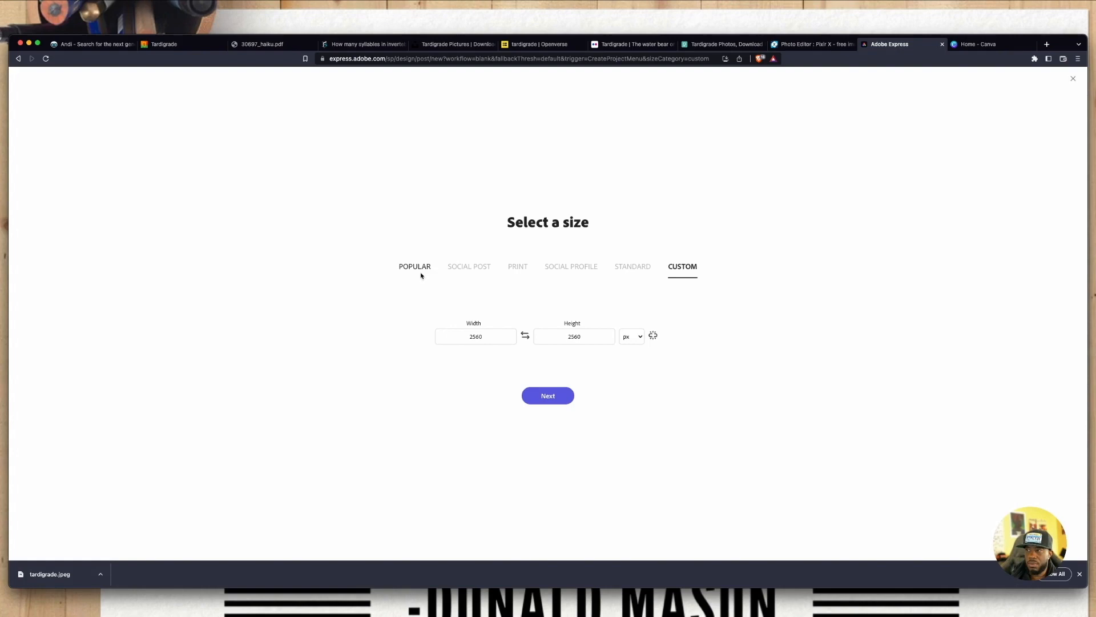
{"action": "mouse_move", "coordinate": [608, 272]}
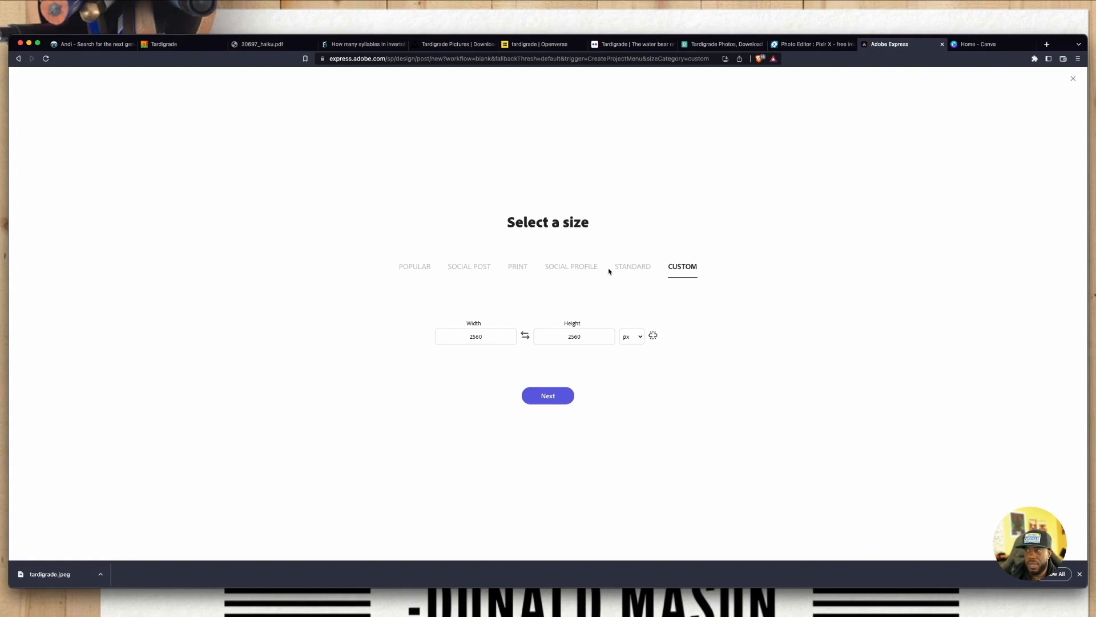
{"action": "left_click", "coordinate": [631, 266]}
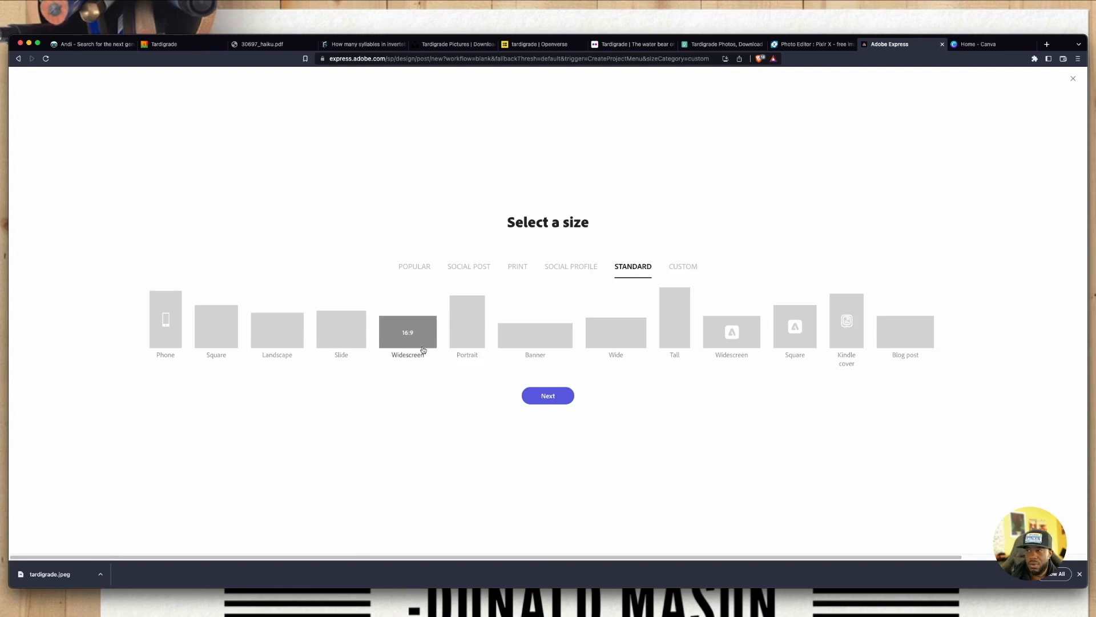
{"action": "left_click", "coordinate": [547, 395]}
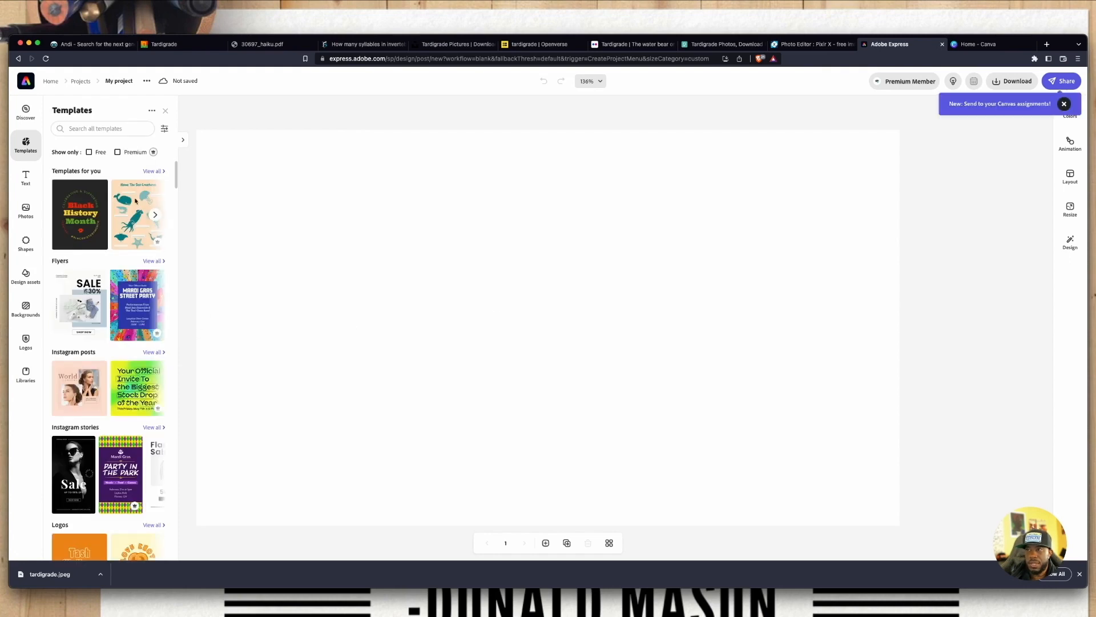
Upload tardigrade.jpeg through the Photos panel so it lands centered on the canvas
{"action": "scroll", "scroll_direction": "down", "scroll_amount": 3}
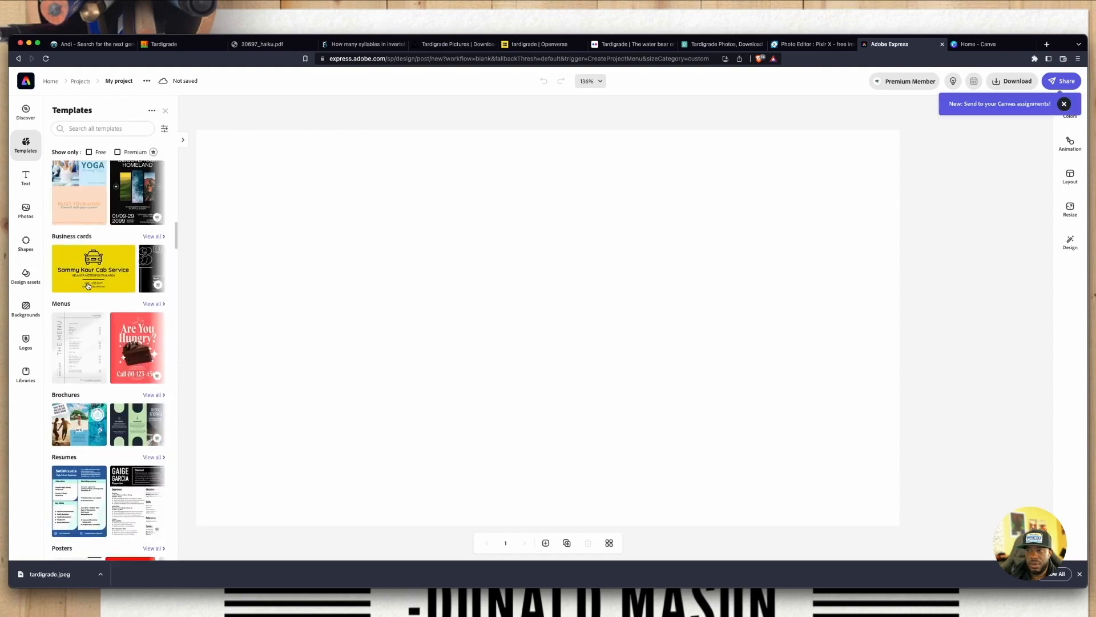
{"action": "scroll", "scroll_direction": "down", "scroll_amount": 3}
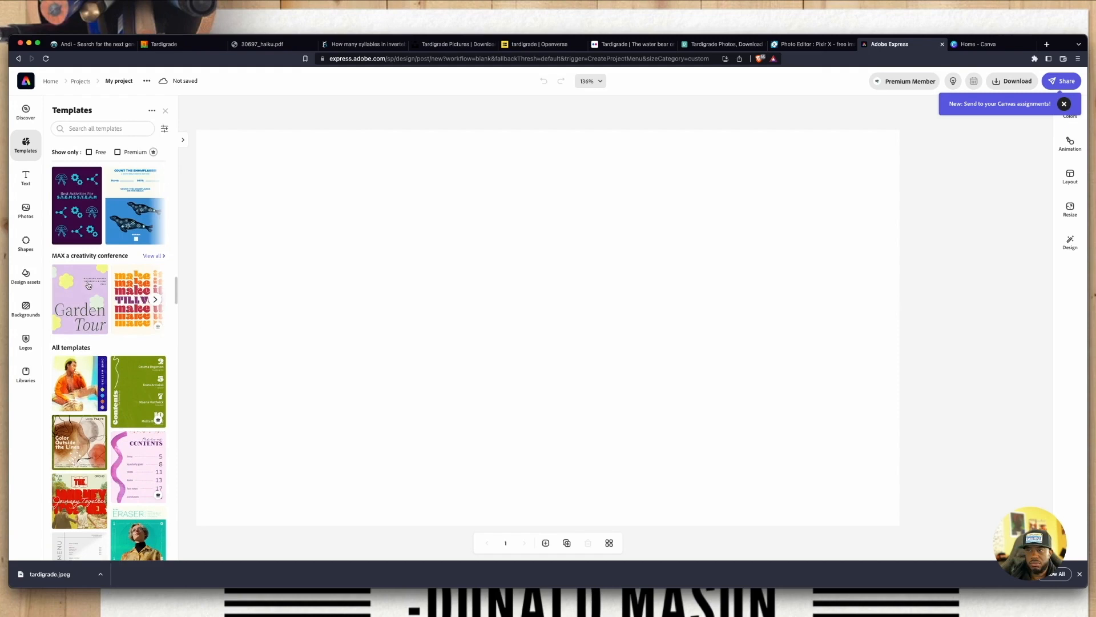
{"action": "left_click", "coordinate": [25, 210]}
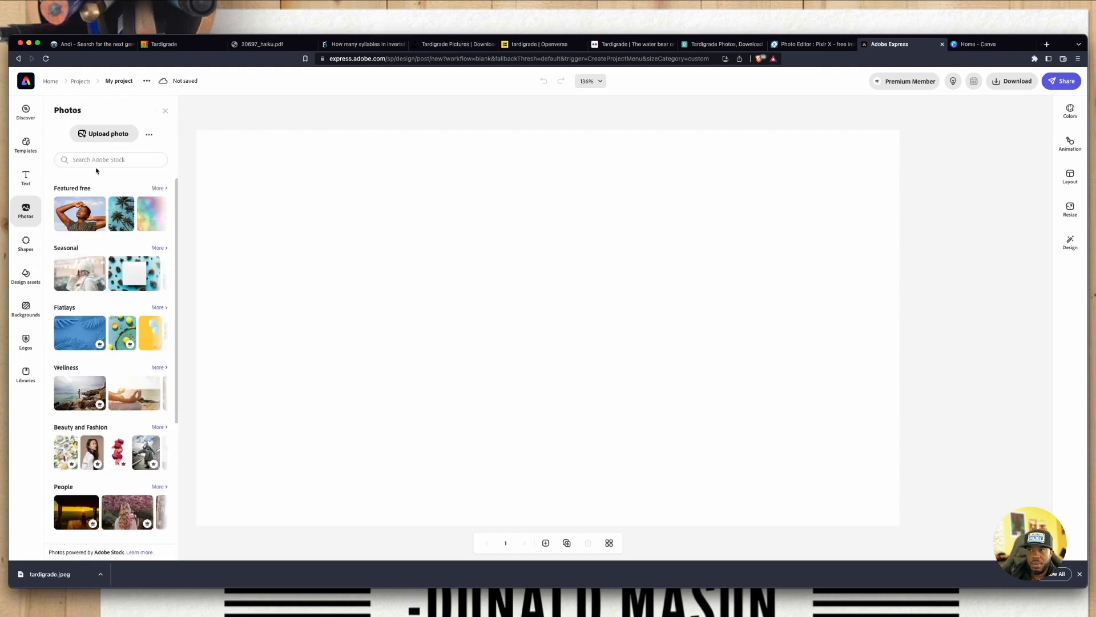
{"action": "left_click", "coordinate": [104, 133]}
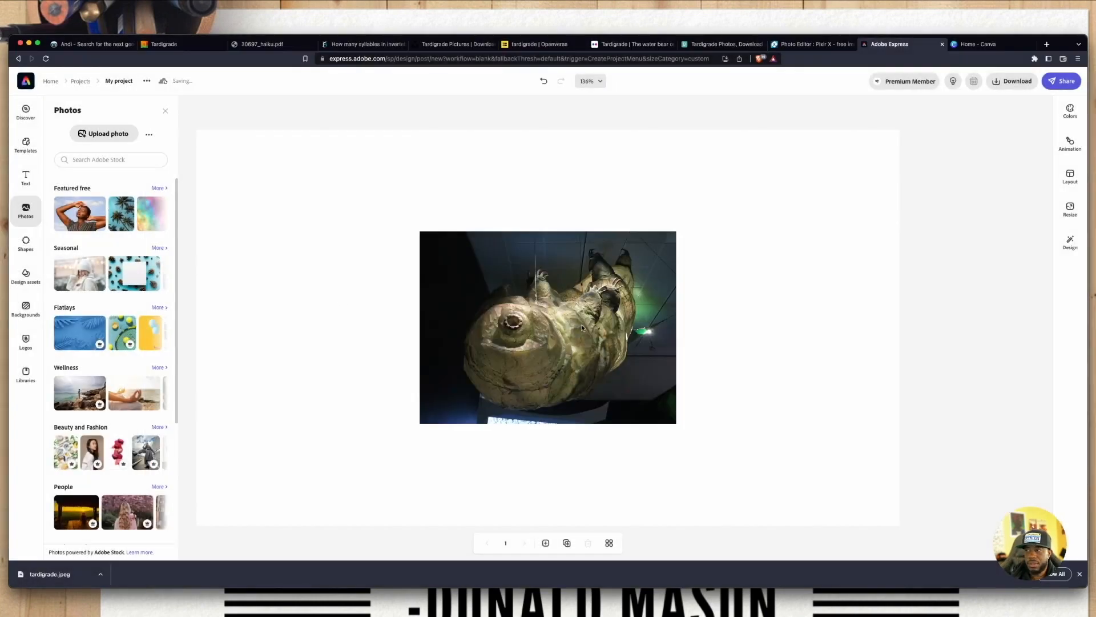
Apply the Darken filter to the tardigrade photo, then switch to Canva
{"action": "left_click", "coordinate": [547, 327]}
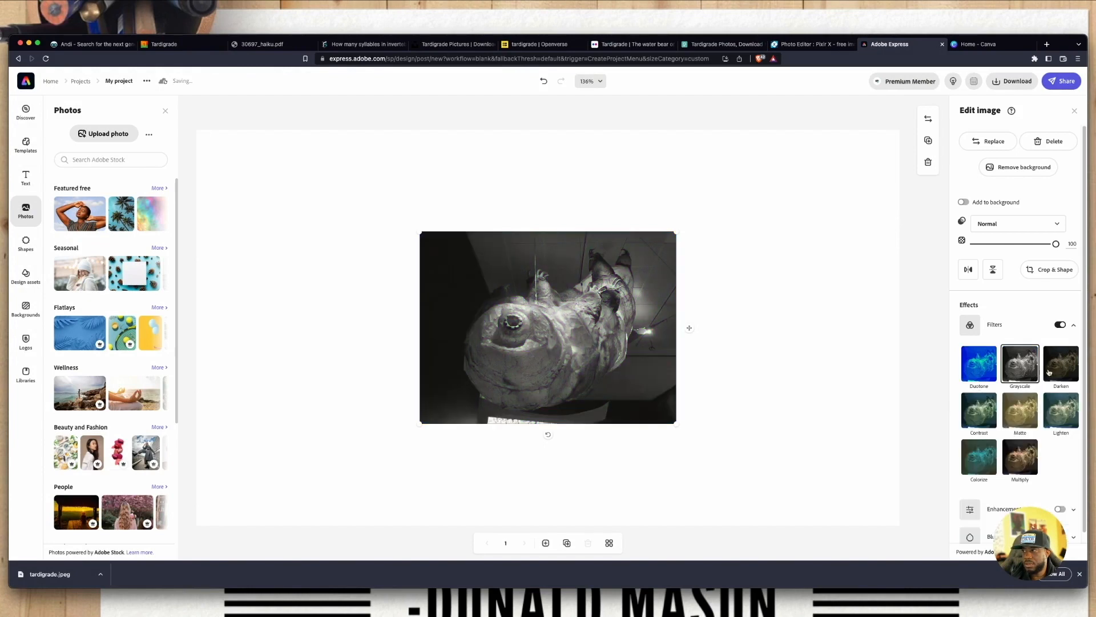
{"action": "left_click", "coordinate": [1060, 363]}
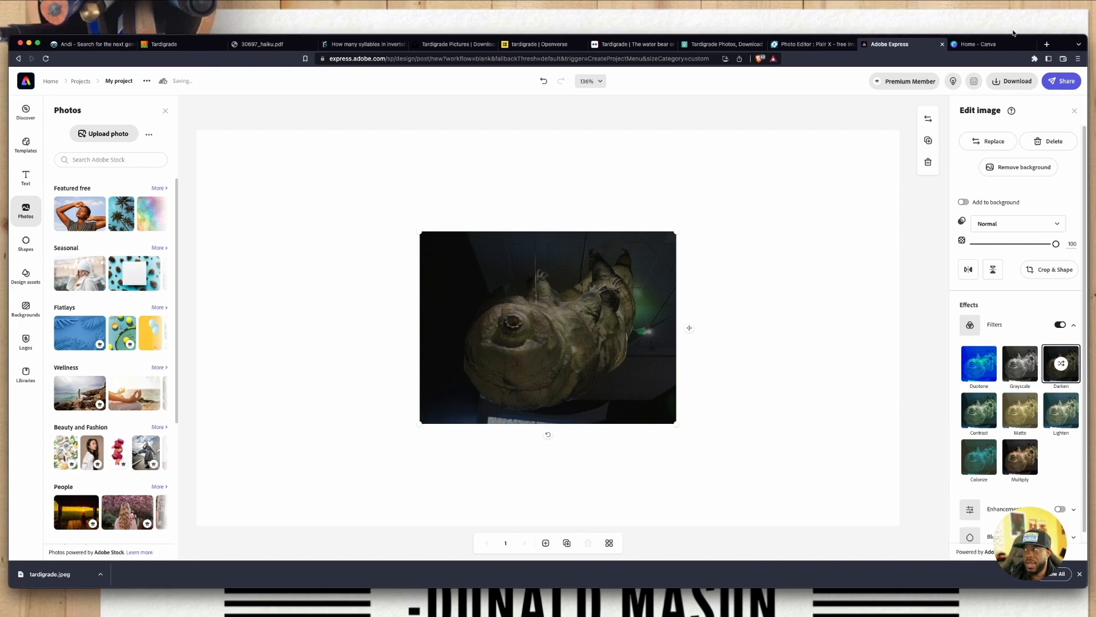
{"action": "left_click", "coordinate": [979, 45]}
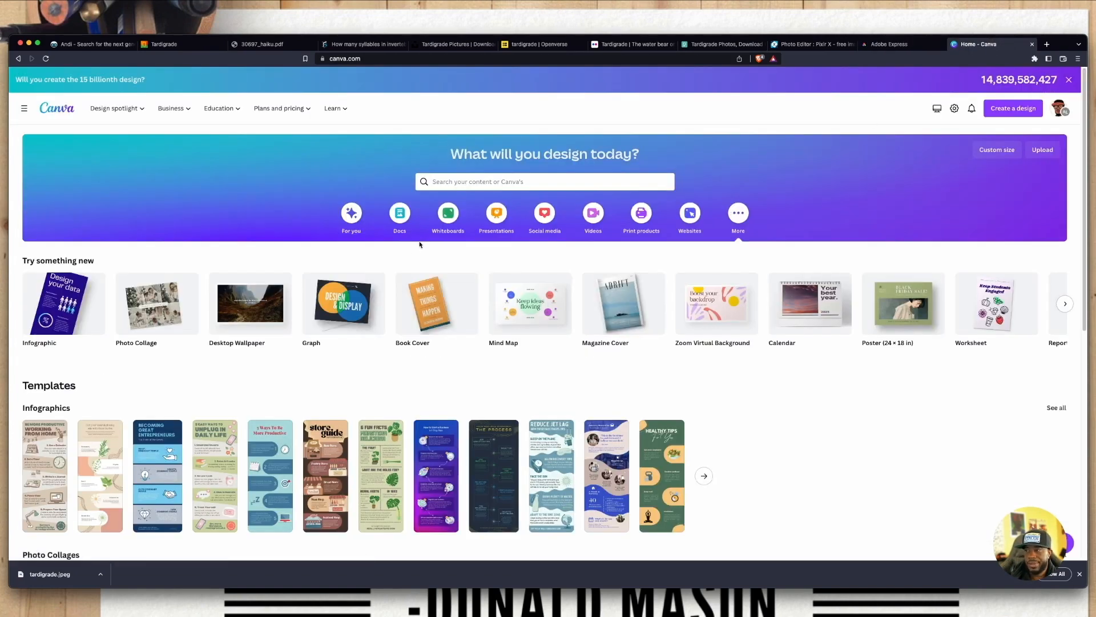
{"action": "mouse_move", "coordinate": [435, 303]}
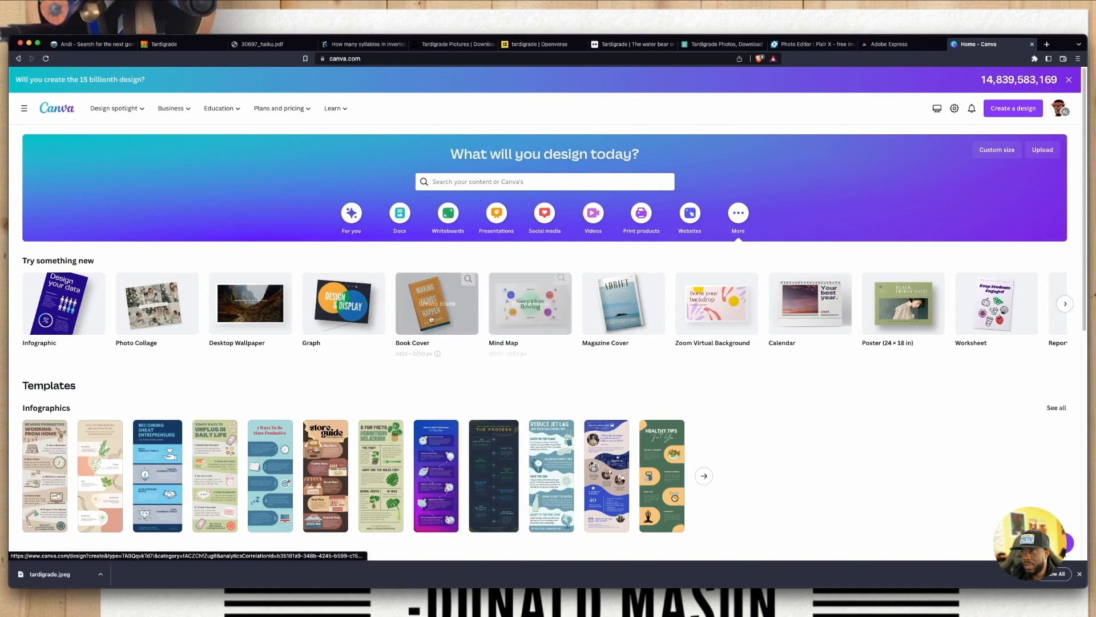
Create a blank Desktop Wallpaper design and upload tardigrade.jpeg into Uploads
{"action": "left_click", "coordinate": [435, 303]}
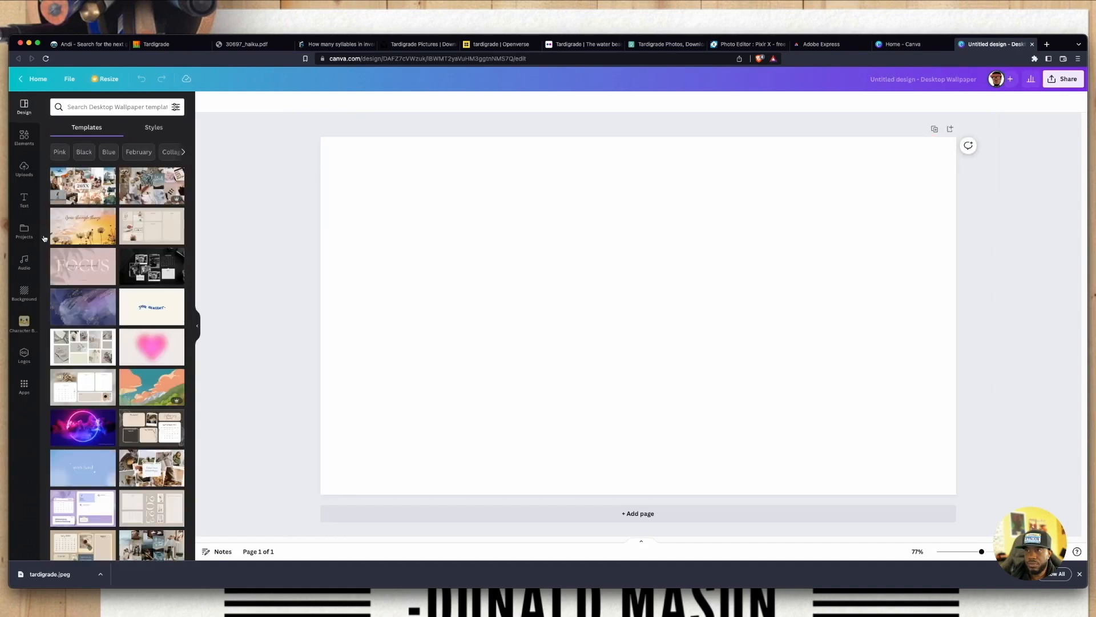
{"action": "left_click", "coordinate": [24, 169]}
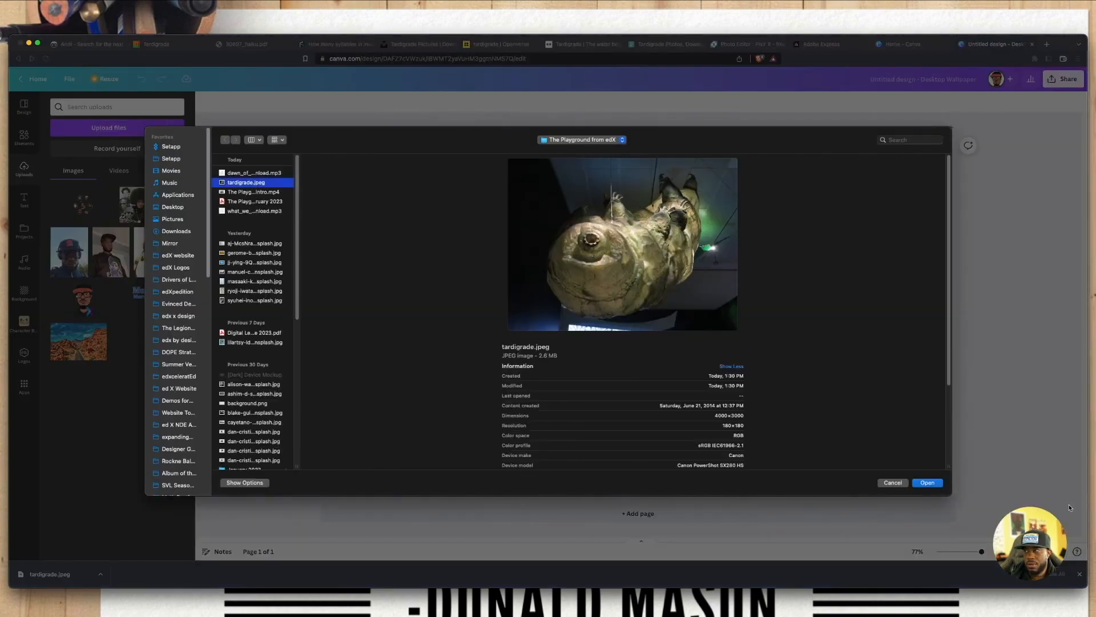
{"action": "left_click", "coordinate": [891, 482]}
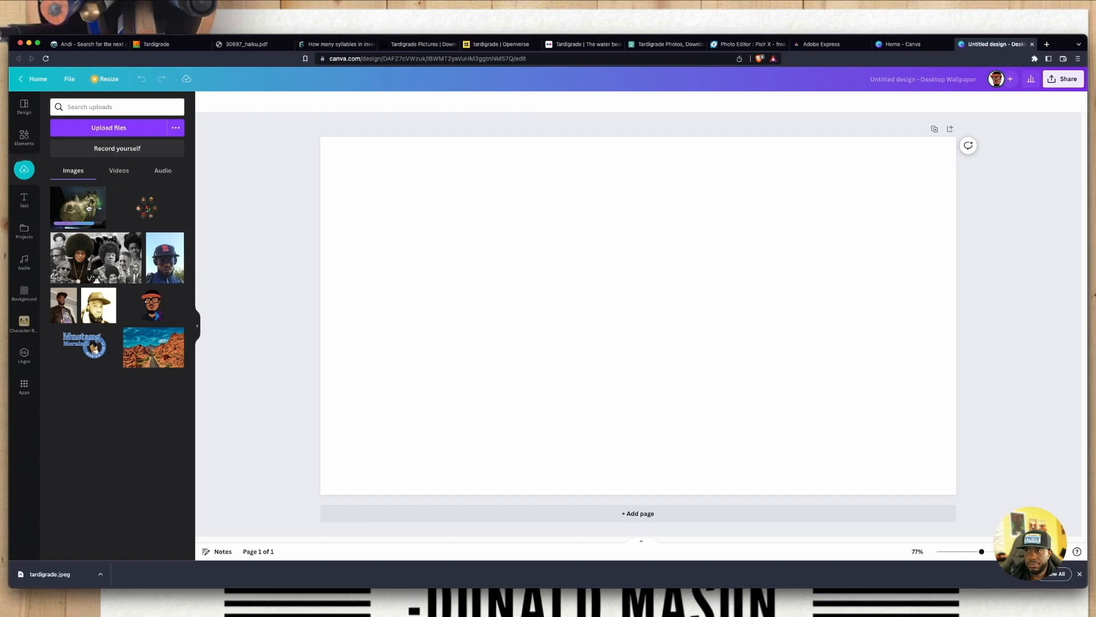
{"action": "mouse_move", "coordinate": [78, 206]}
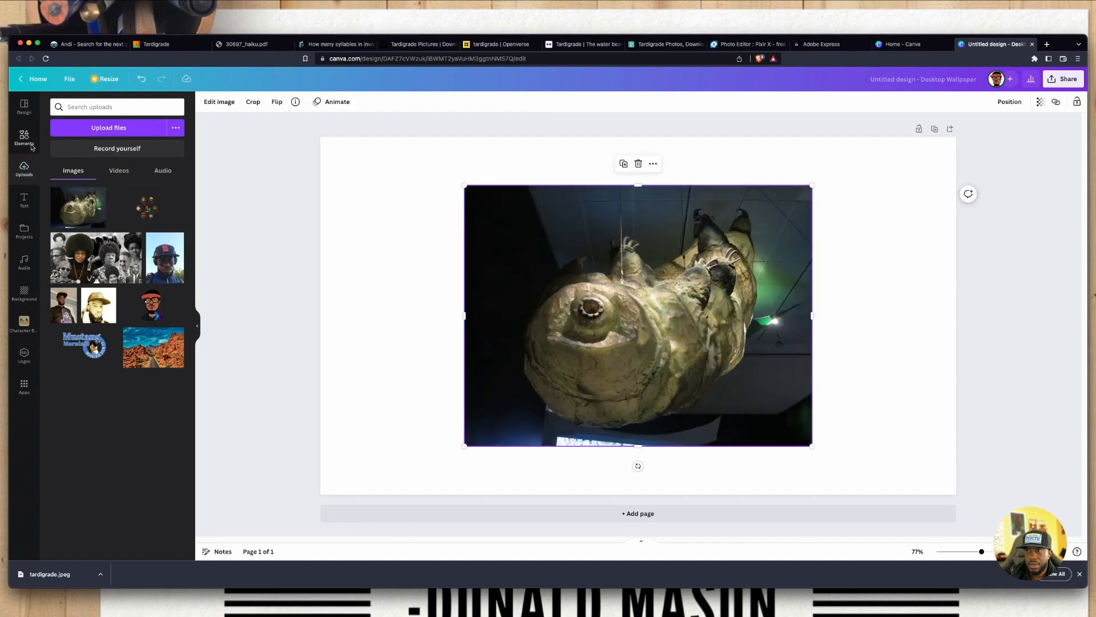
With the photo centered on the wallpaper, browse the Elements and Text panels
{"action": "left_click", "coordinate": [24, 138]}
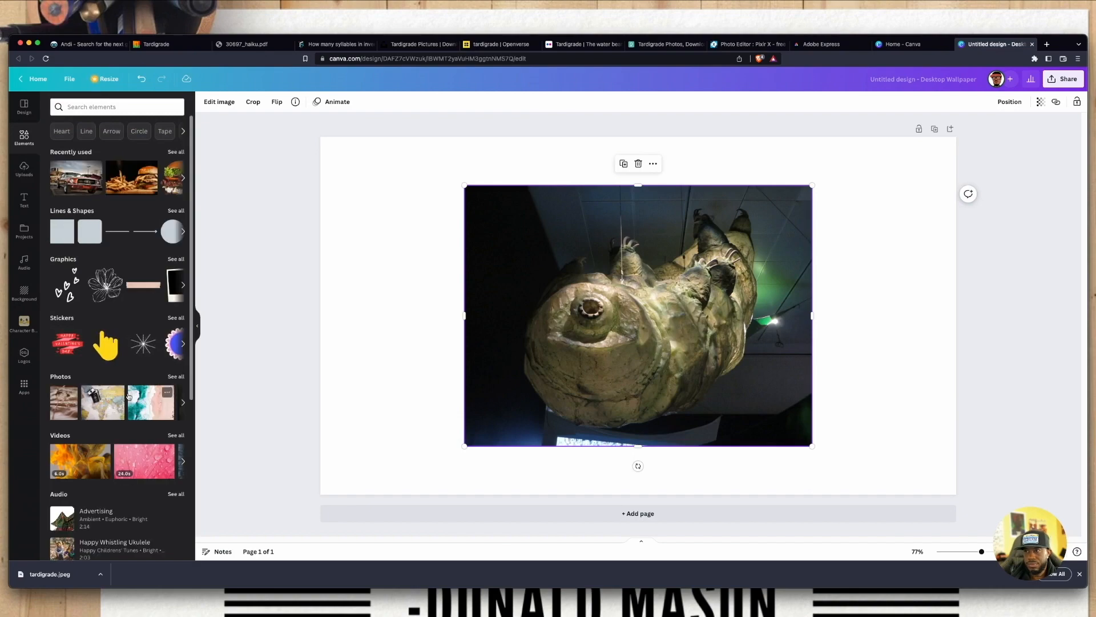
{"action": "scroll", "scroll_direction": "down", "scroll_amount": 3}
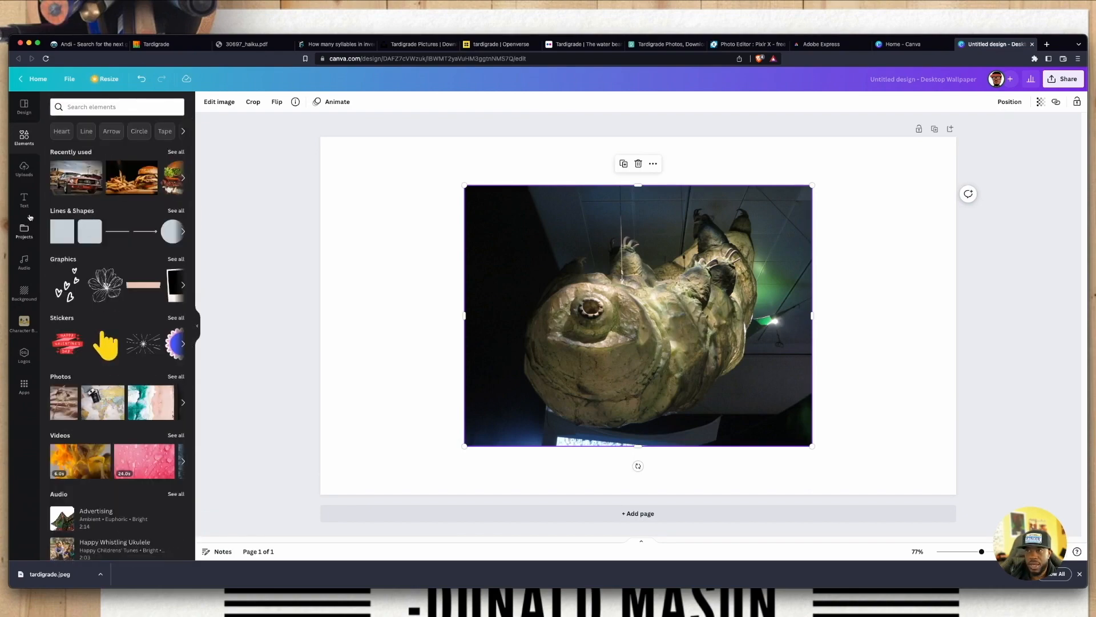
{"action": "left_click", "coordinate": [24, 201]}
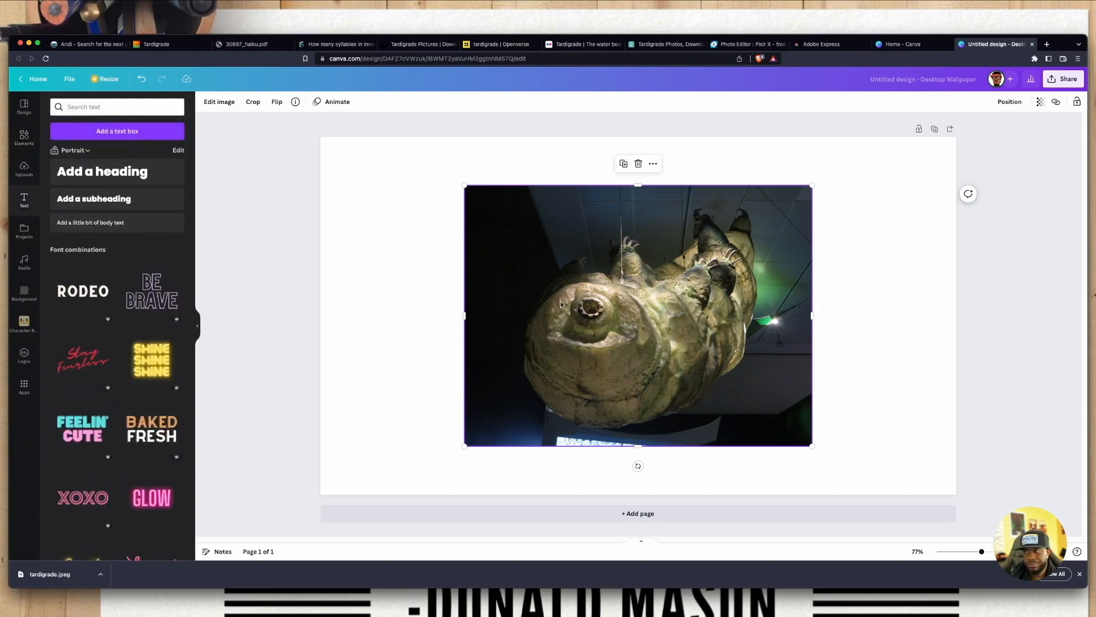
{"action": "mouse_move", "coordinate": [576, 352]}
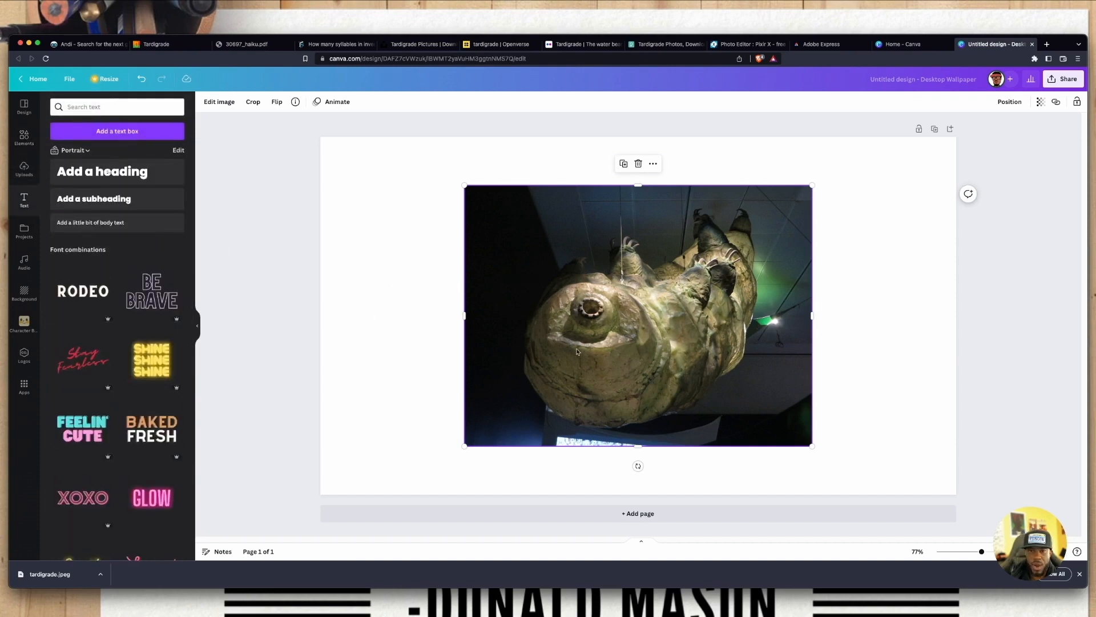